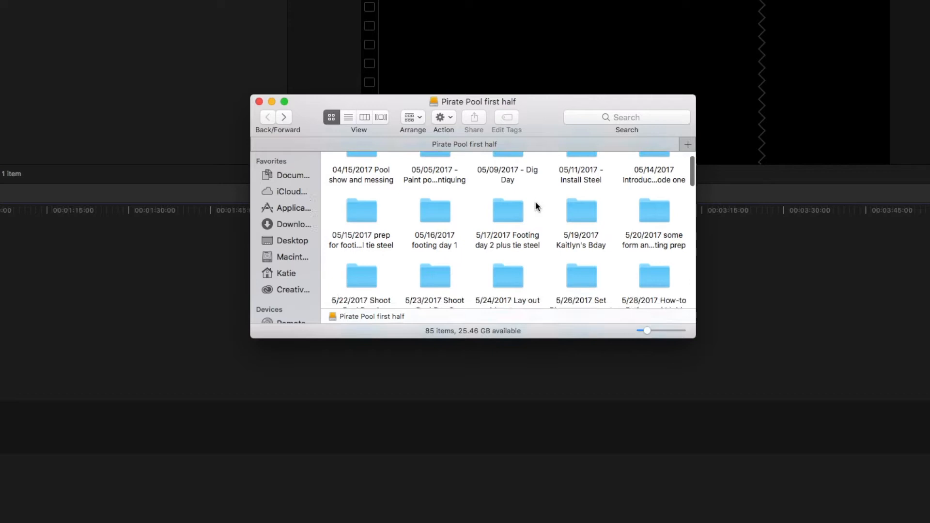
Scroll the Pirate Pool first half folder and open '7/17/2017 mud posts prep patio'.
{"action": "scroll", "scroll_direction": "down", "scroll_amount": 3}
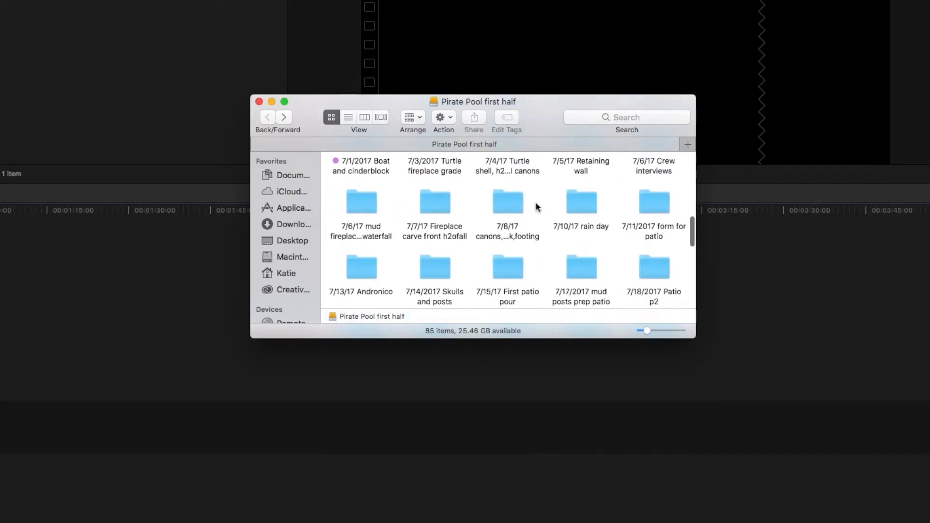
{"action": "double_click", "coordinate": [581, 267]}
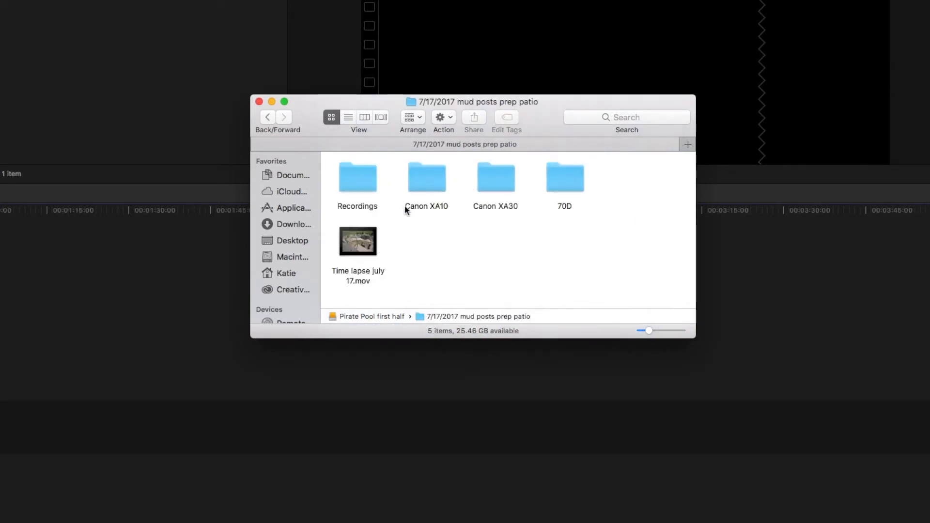
Open the Canon XA10 camera subfolder to list its MTS clips.
{"action": "double_click", "coordinate": [426, 177]}
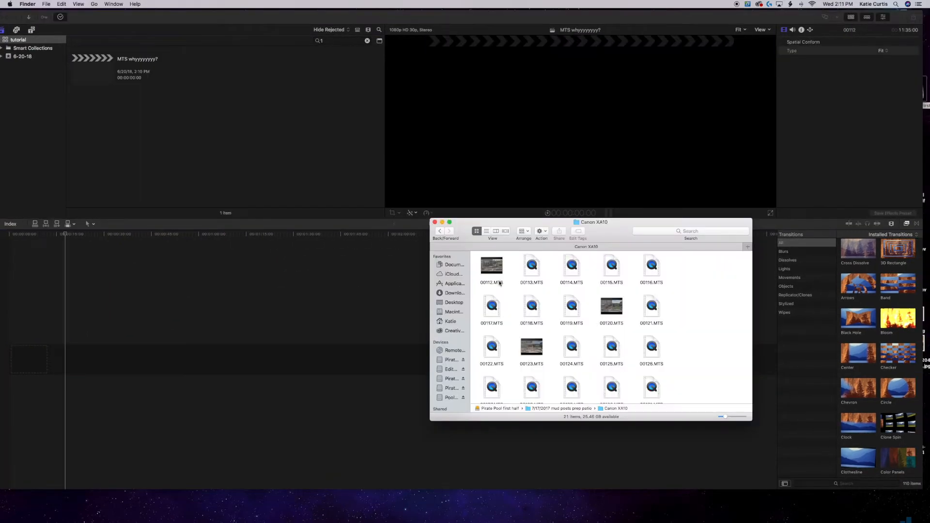
Open clip 00112.MTS in QuickTime Player and bring up the File menu.
{"action": "left_click", "coordinate": [491, 266]}
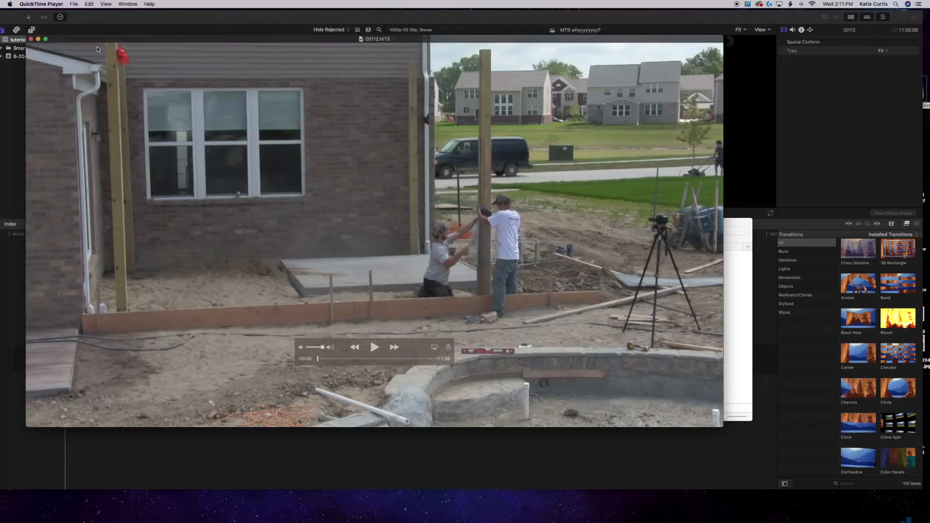
{"action": "left_click", "coordinate": [73, 3]}
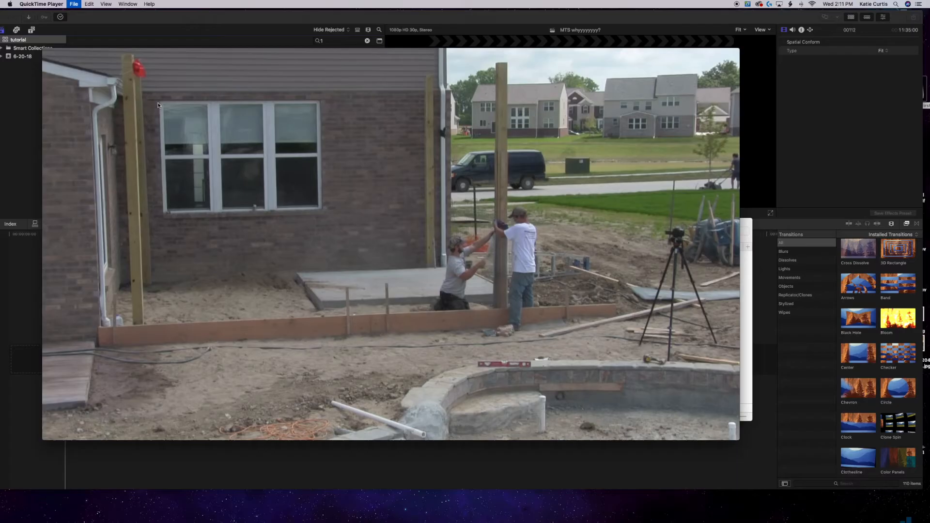
Export 00112.MTS as a 1080p movie and confirm saving it.
{"action": "left_click", "coordinate": [74, 3]}
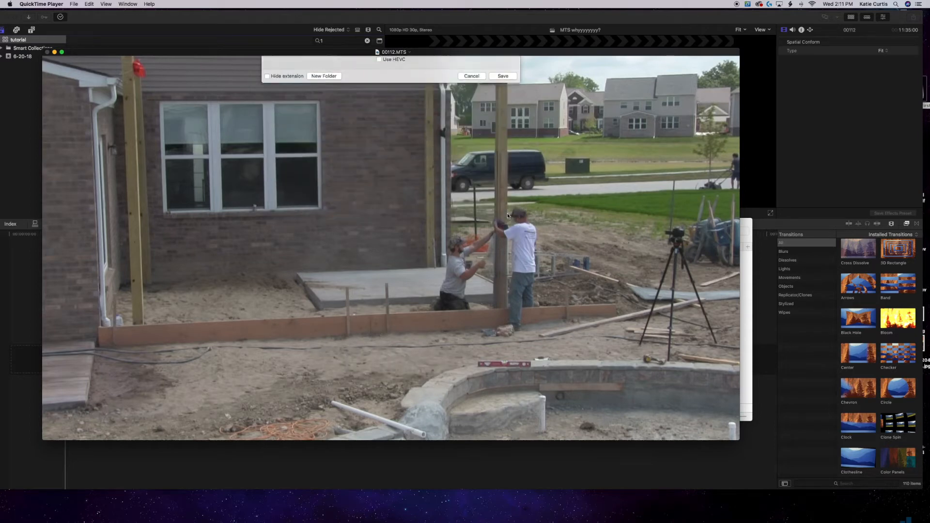
{"action": "left_click", "coordinate": [502, 76]}
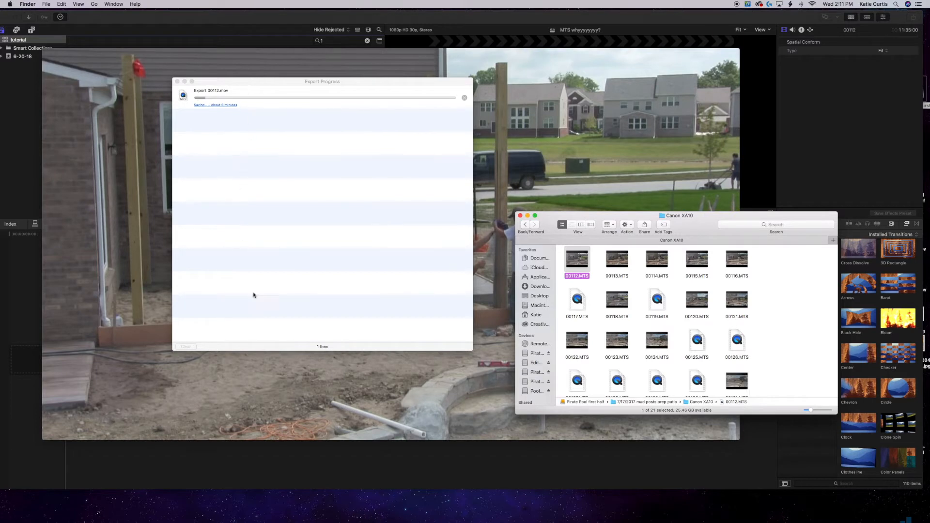
{"action": "mouse_move", "coordinate": [599, 288]}
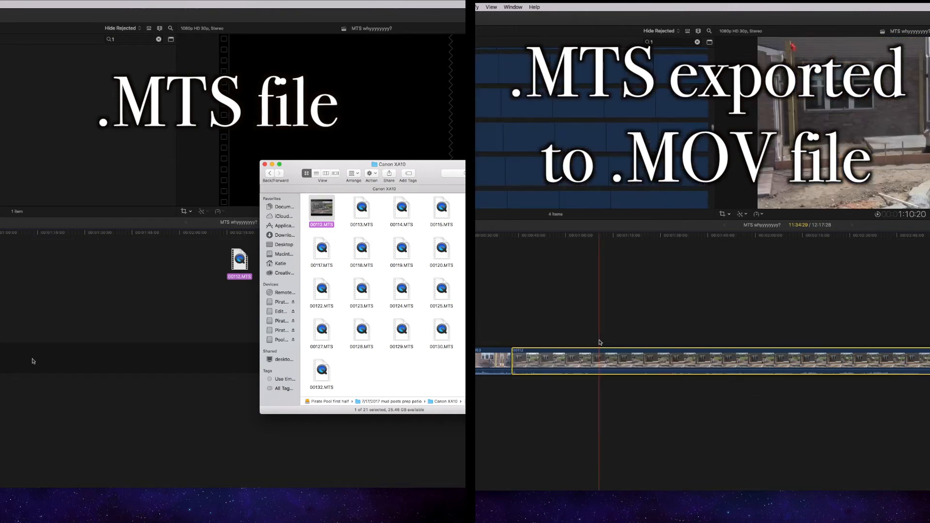
Skim the exported MOV clip in the timeline, jumping forward then back.
{"action": "left_click", "coordinate": [587, 234]}
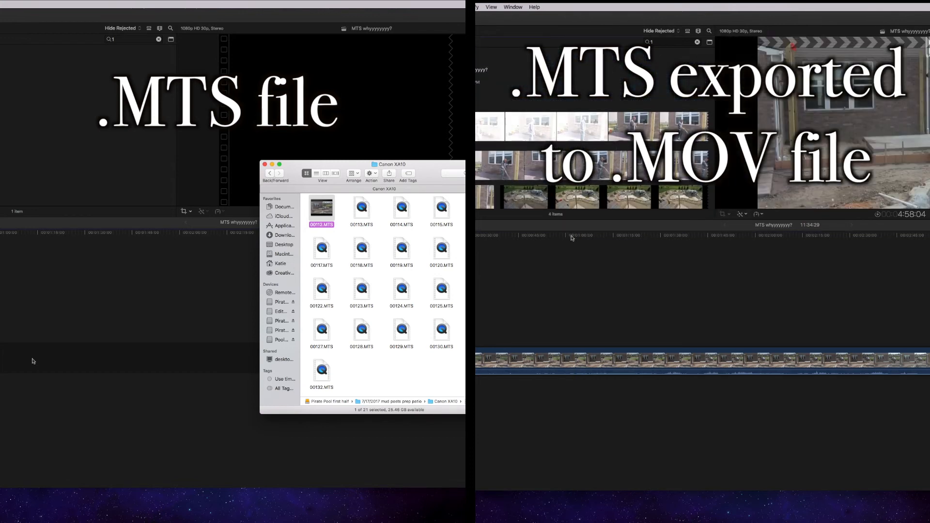
{"action": "left_click", "coordinate": [546, 248]}
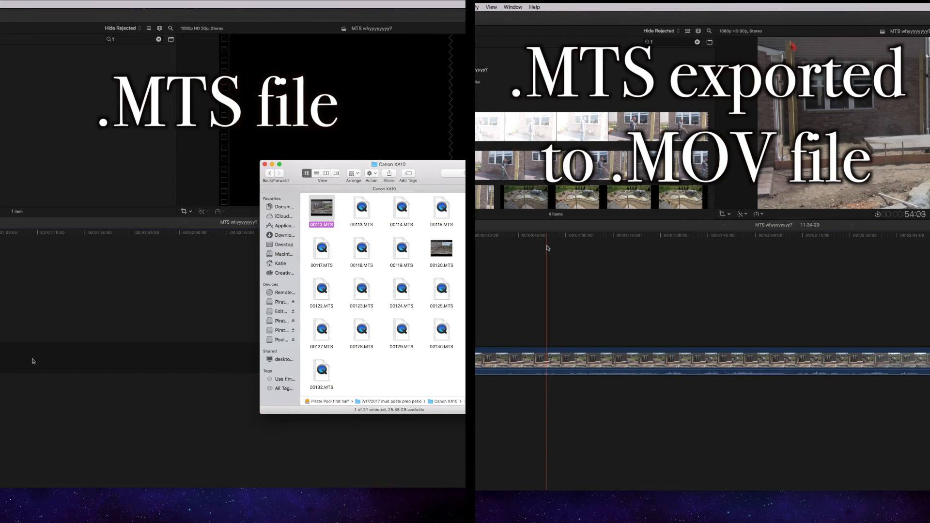